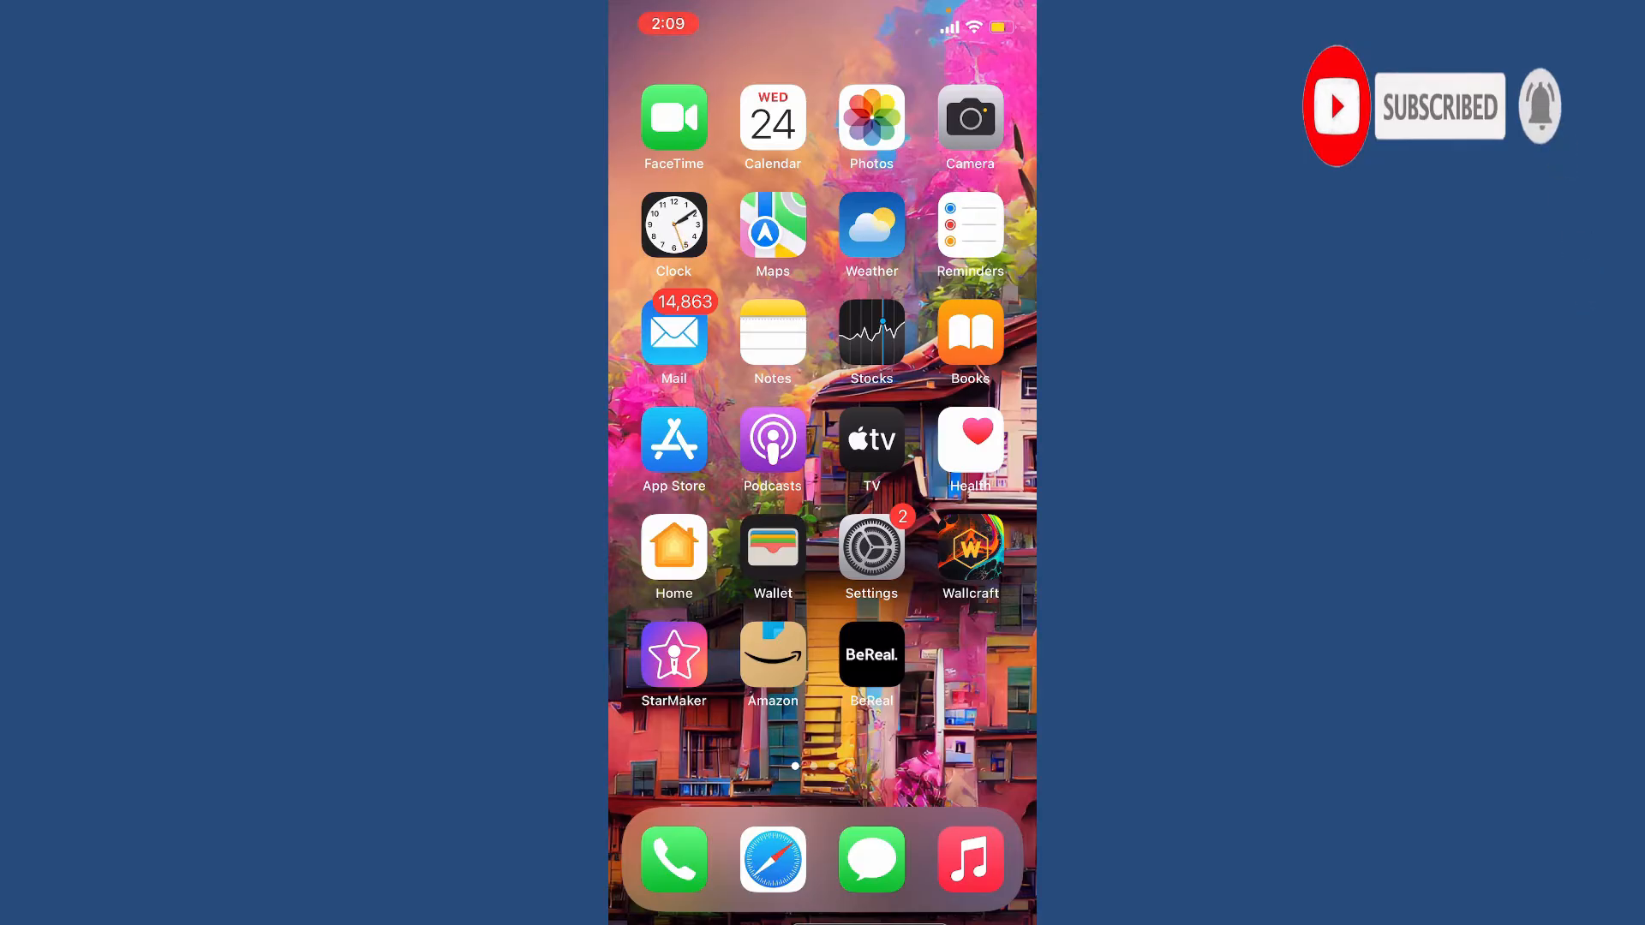
Launch BeReal from the home screen to reach the My Friends feed.
click(870, 654)
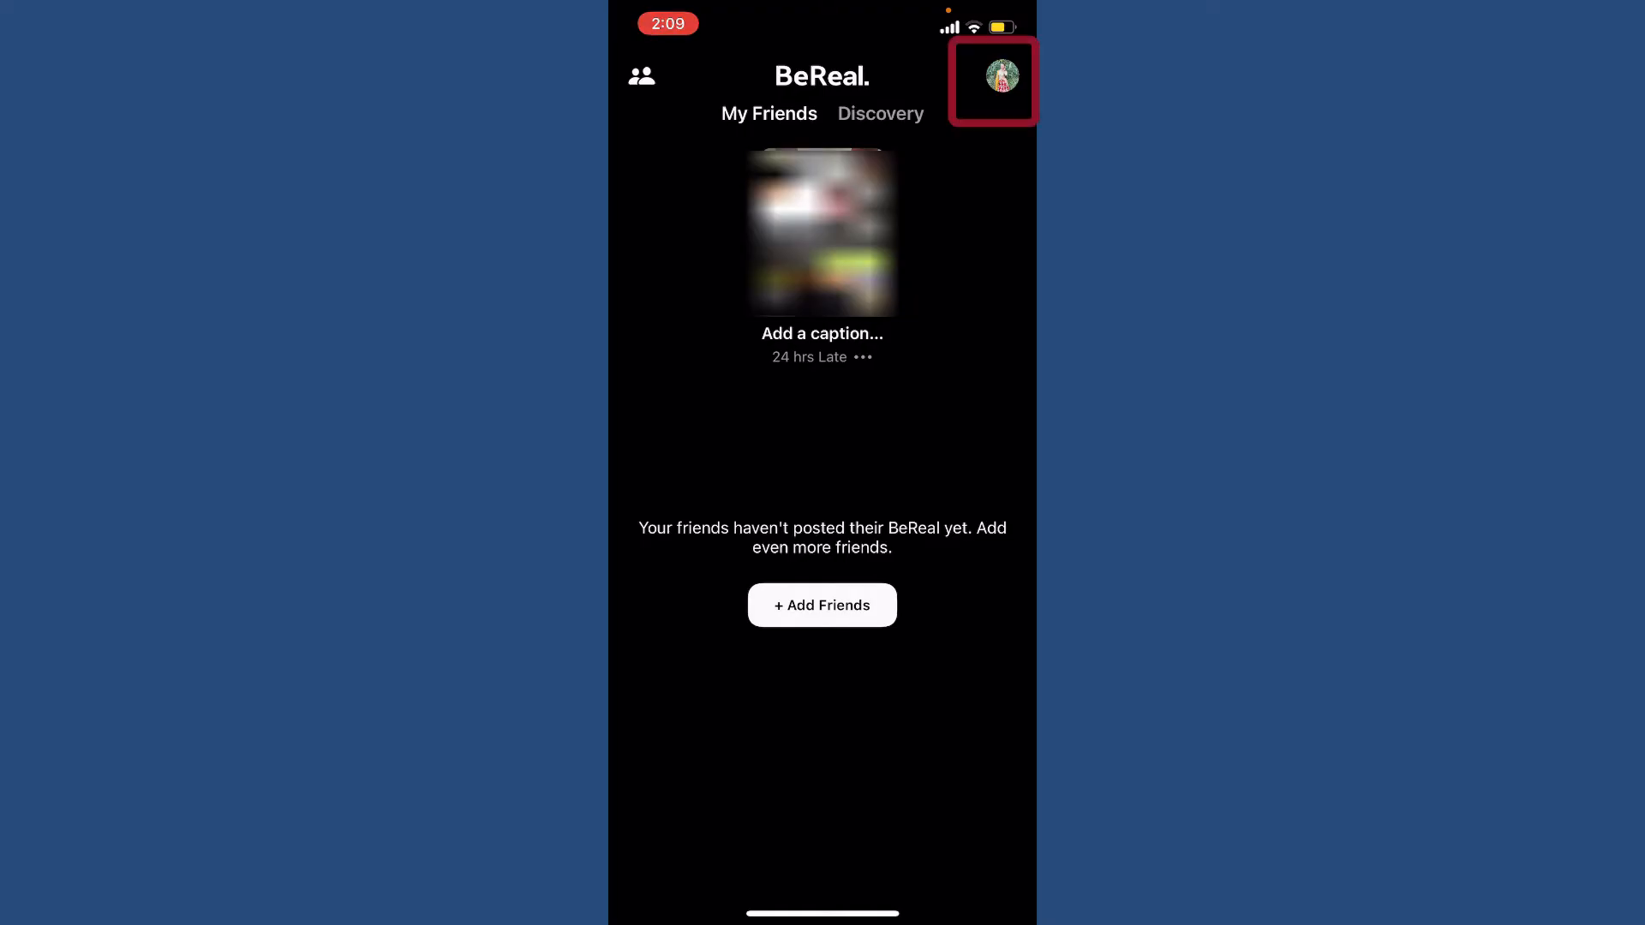
Navigate via profile, settings and Help to the Contact us support page.
click(992, 80)
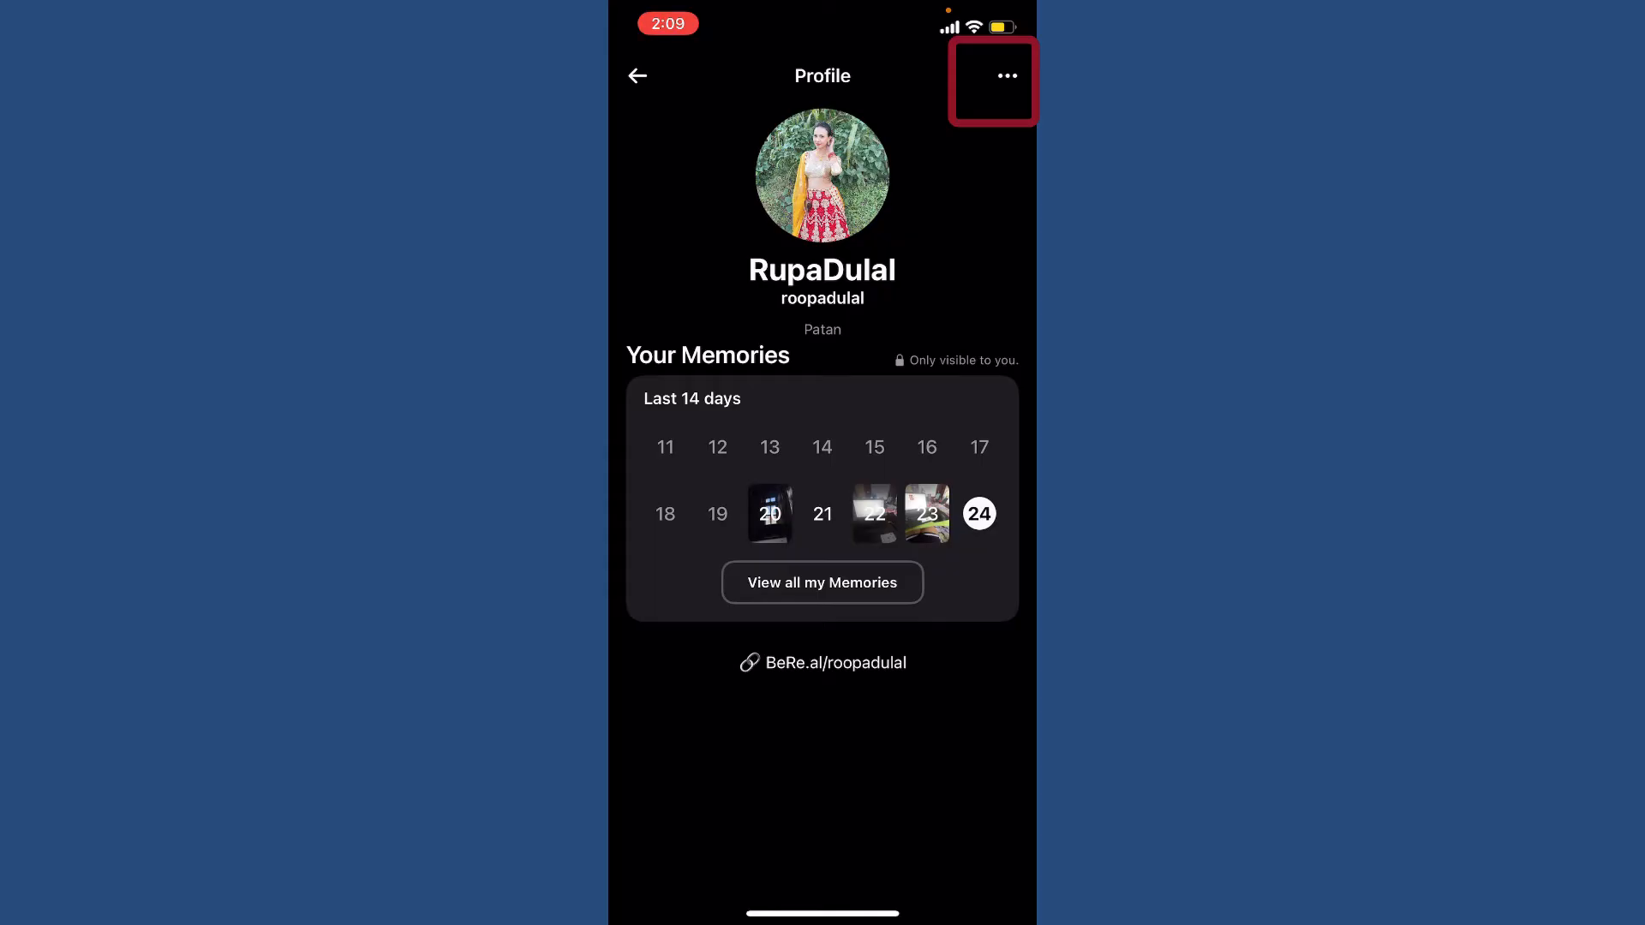
click(992, 81)
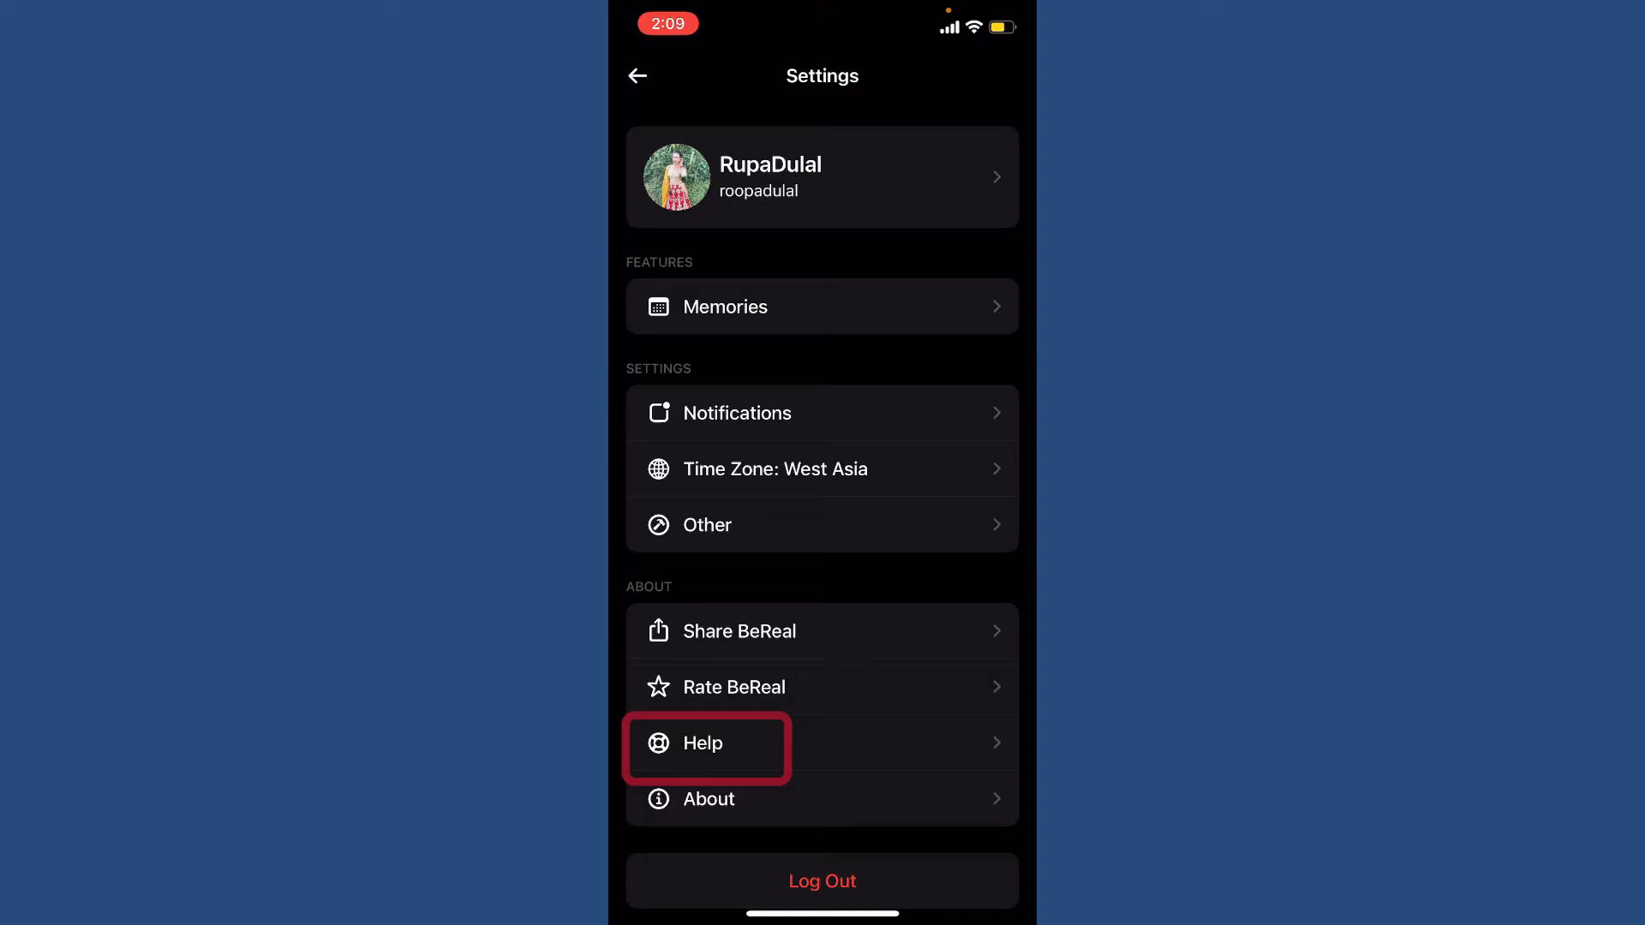
click(702, 742)
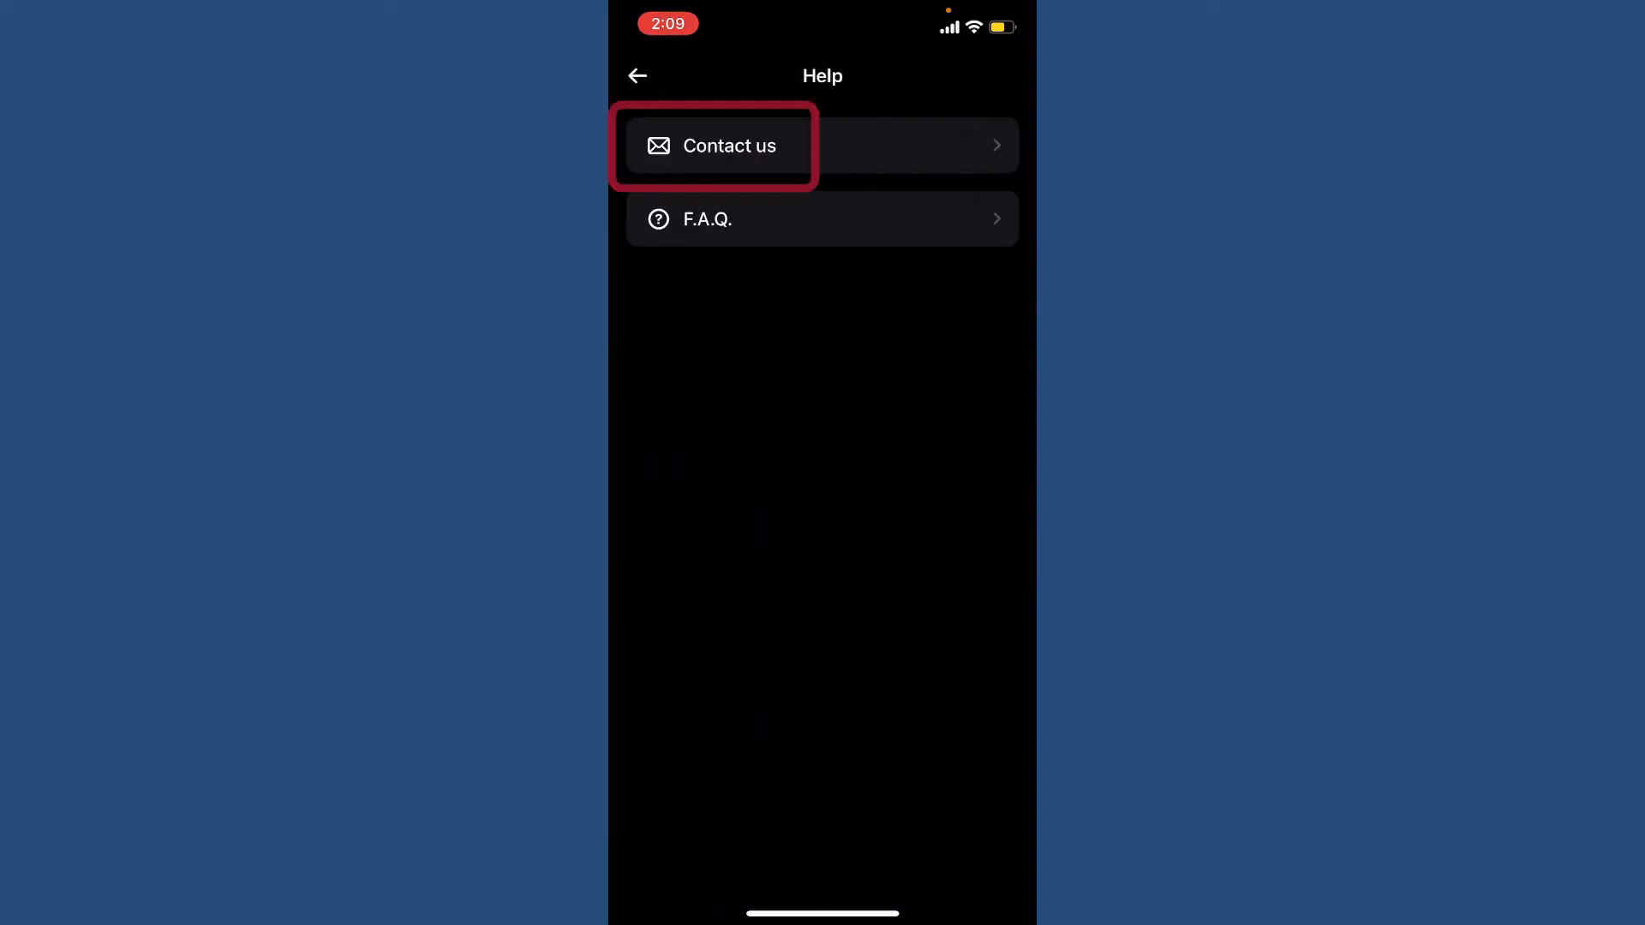
click(728, 144)
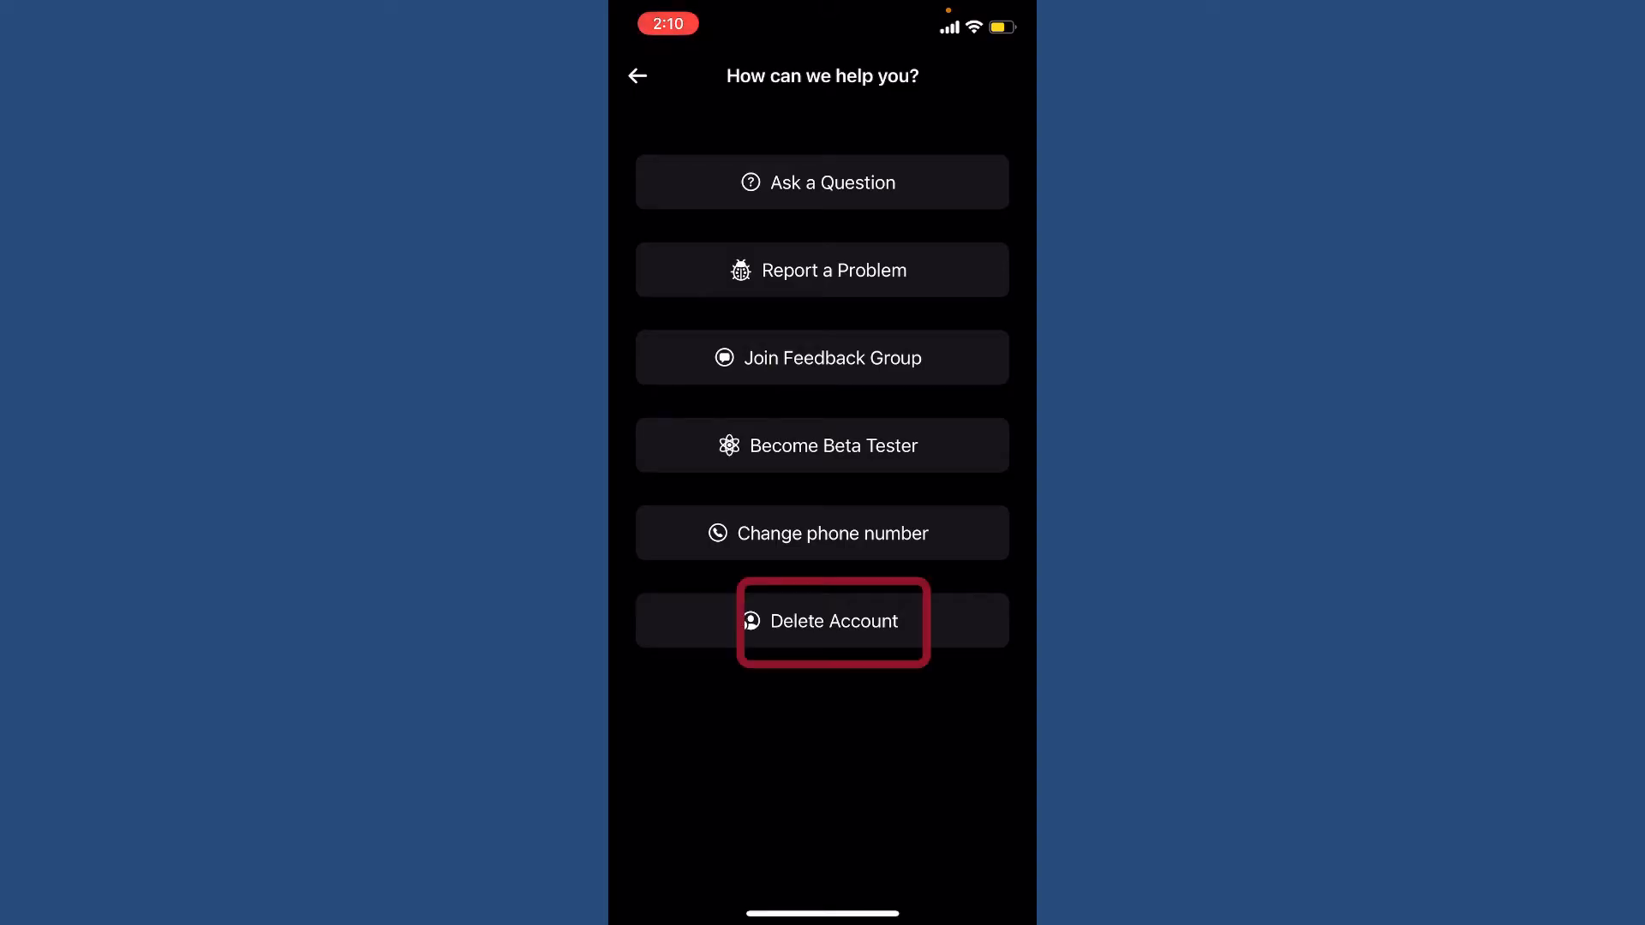
Delete the account and confirm with 'Yes, I'm sure', returning to sign-up.
click(822, 620)
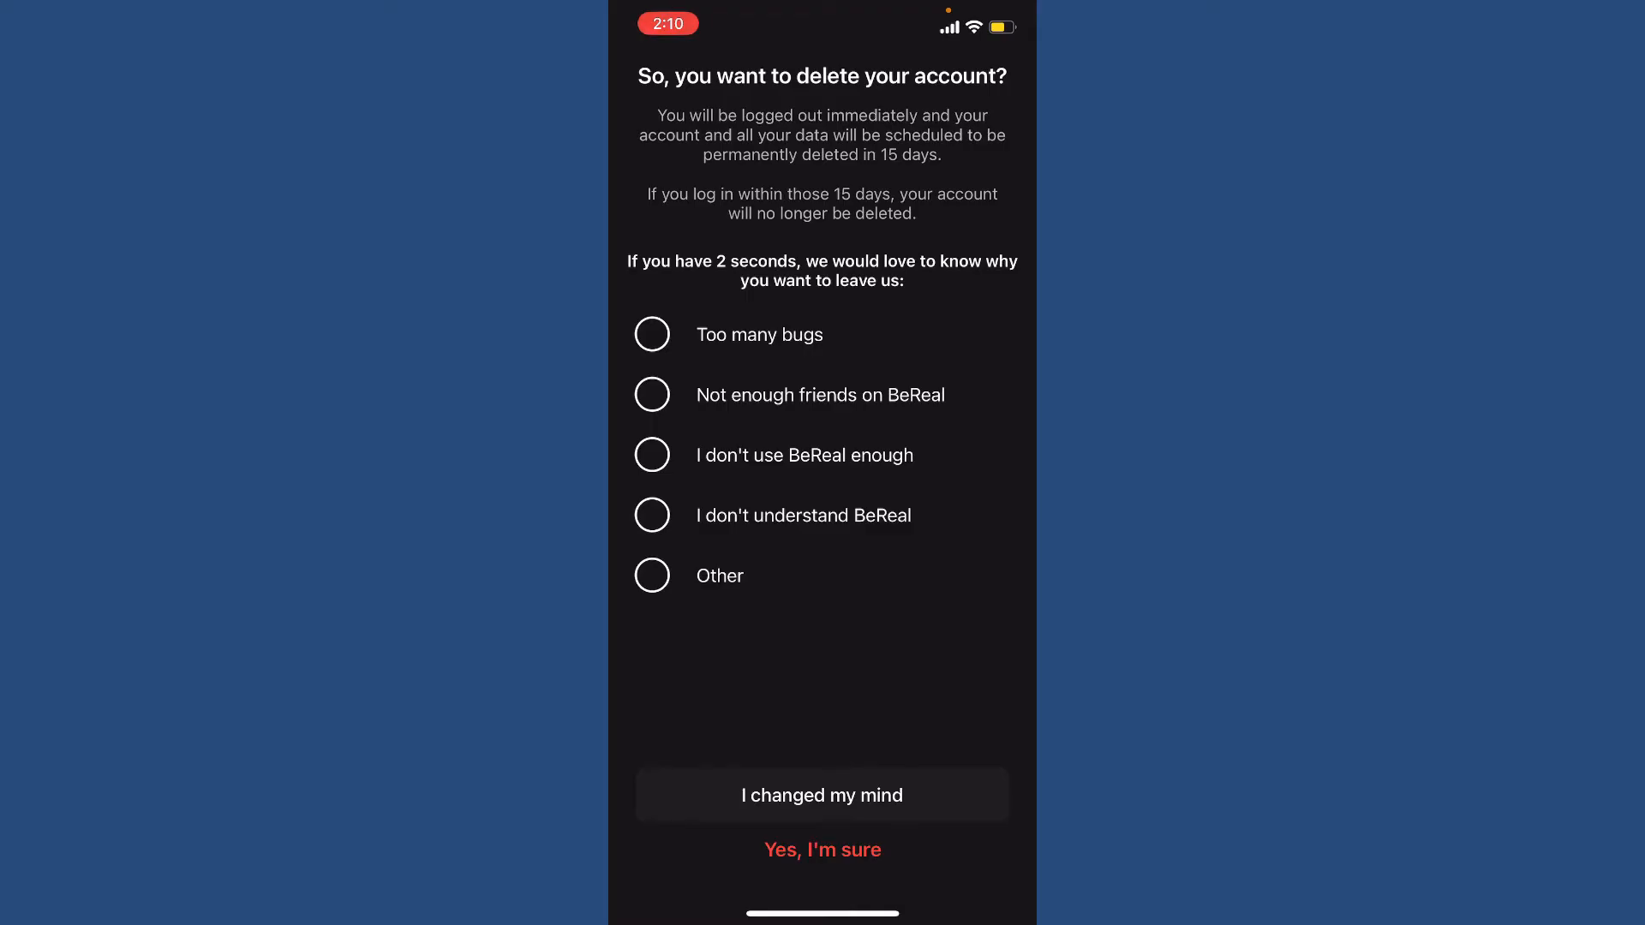
click(823, 850)
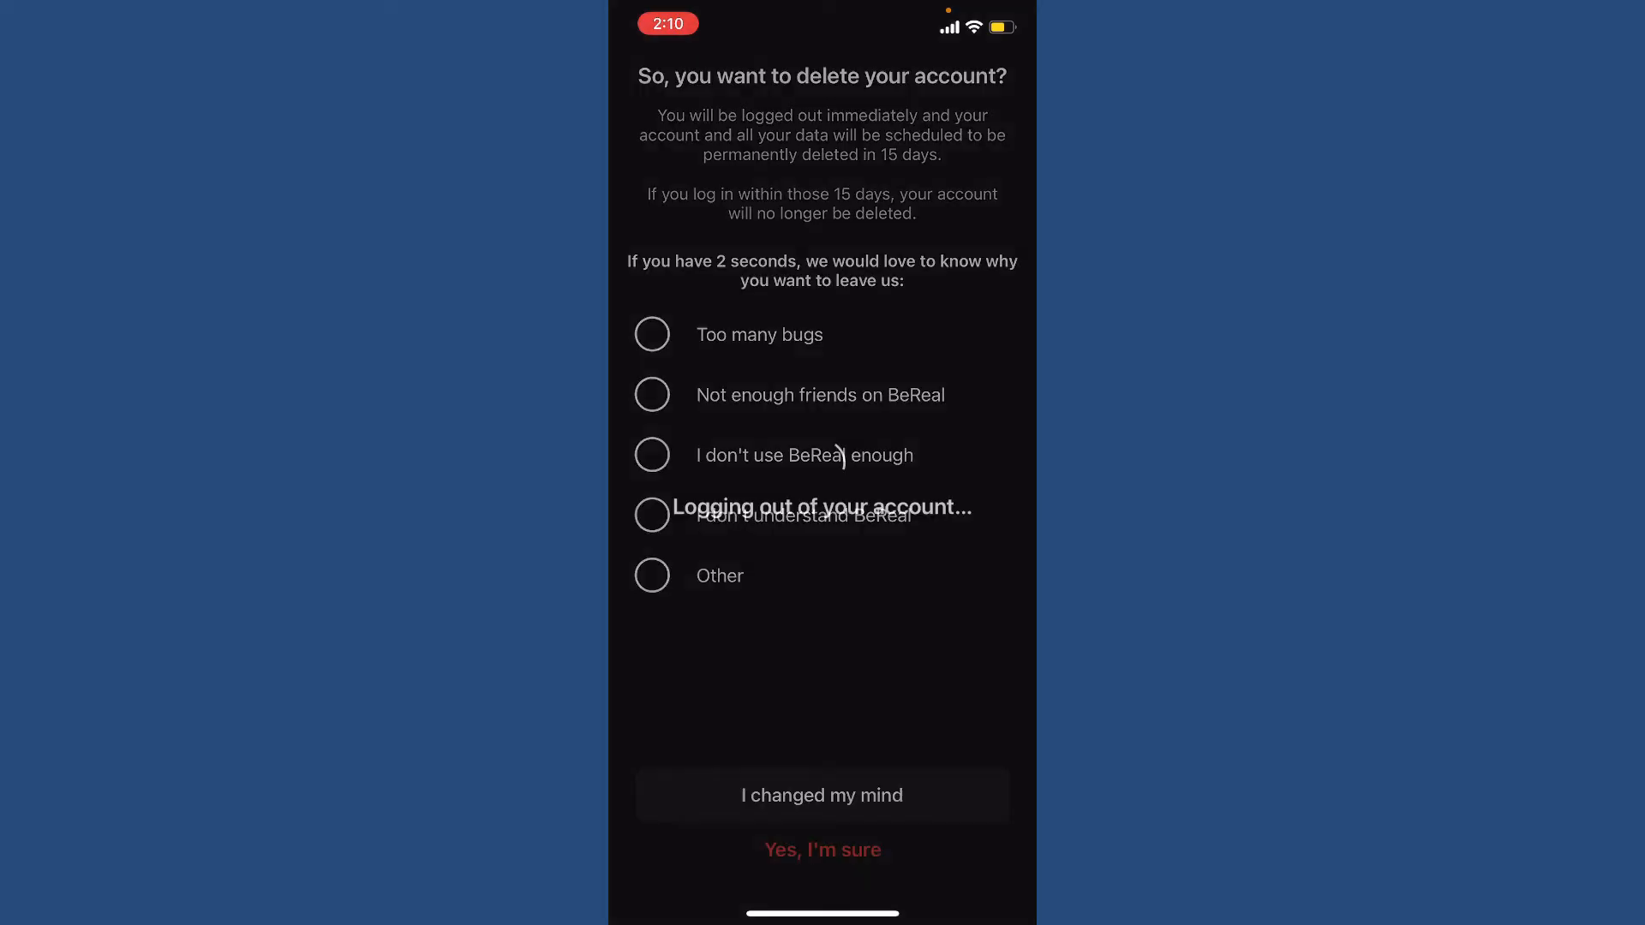
click(821, 848)
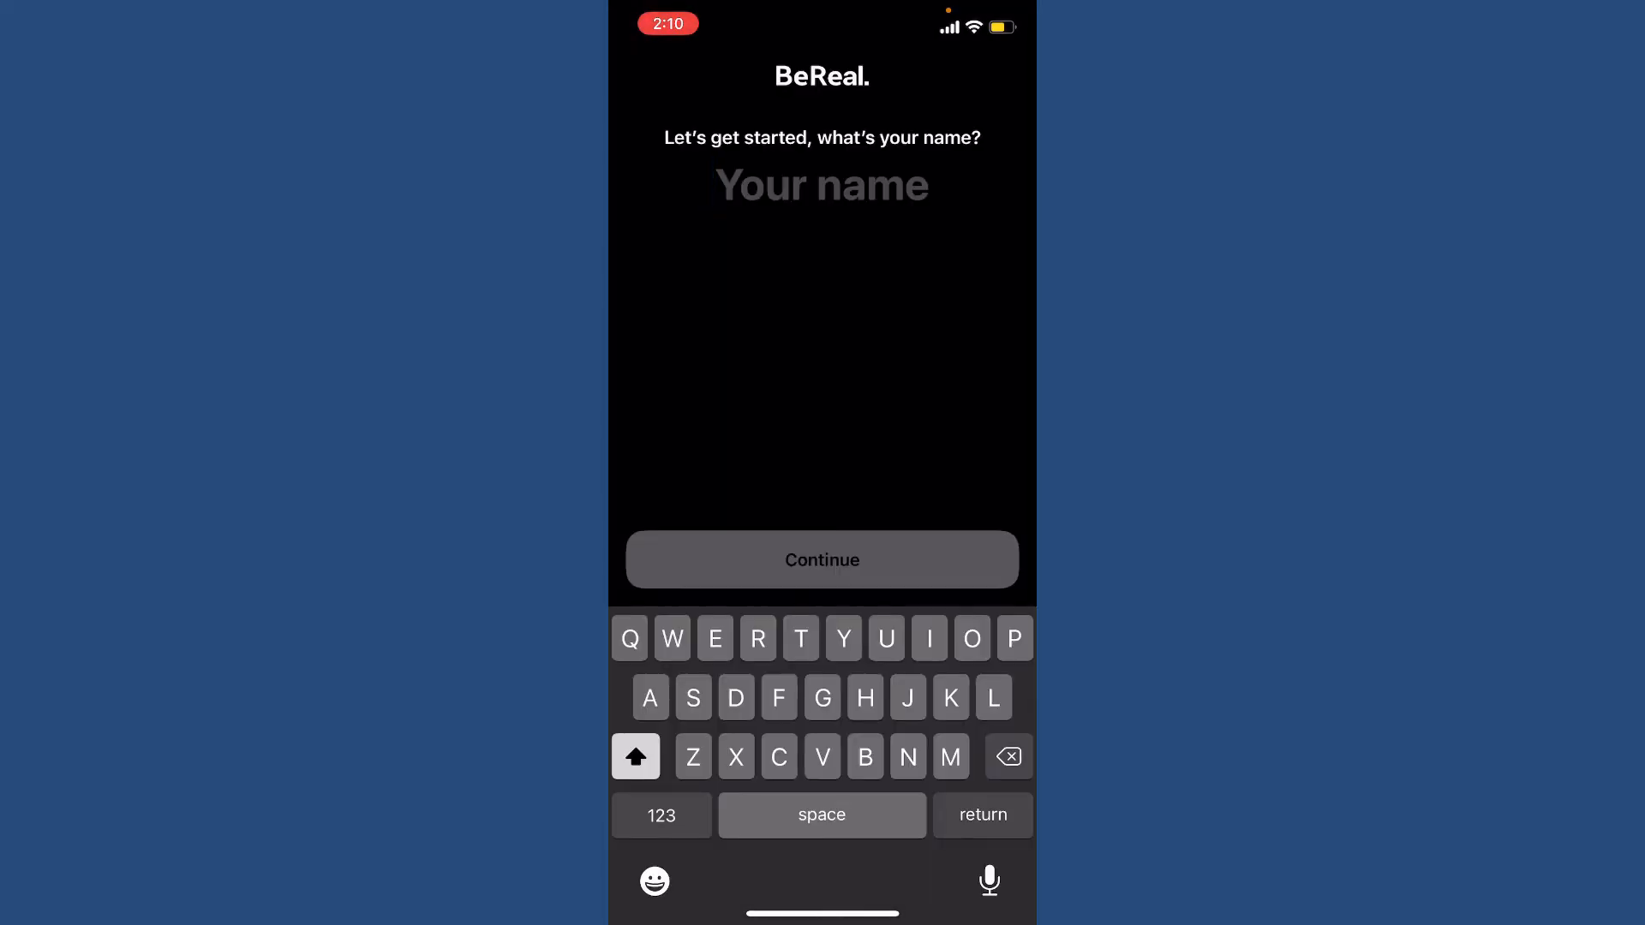
Enter the name 'Rupadulal' and continue to the birthday question.
click(820, 185)
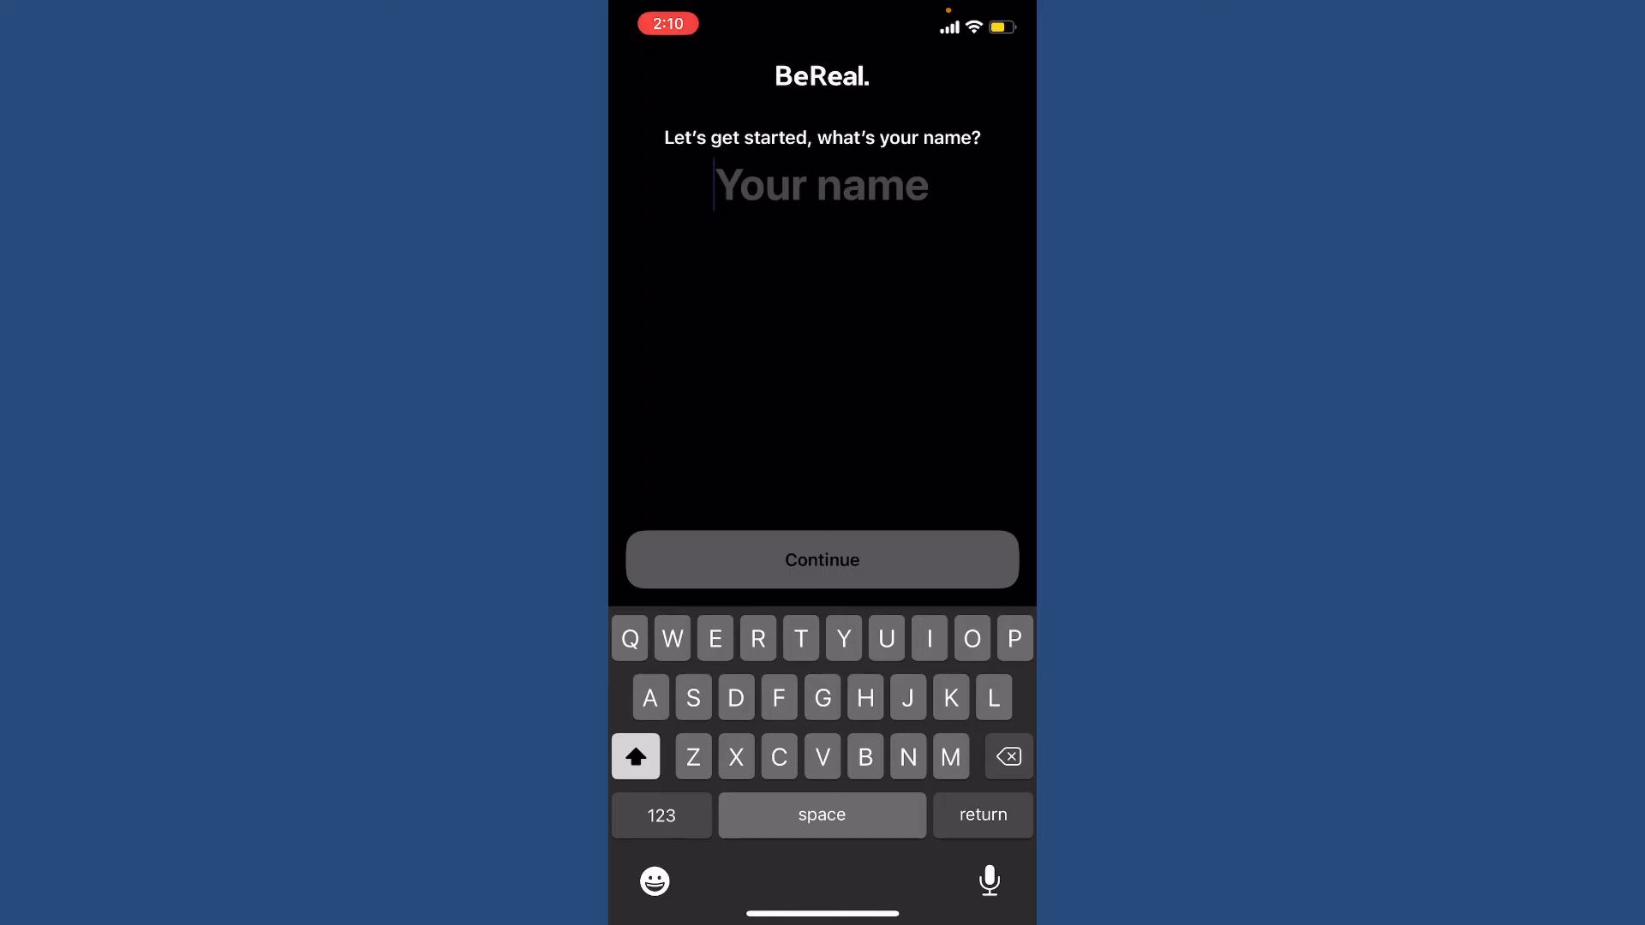
text(Rupadulal)
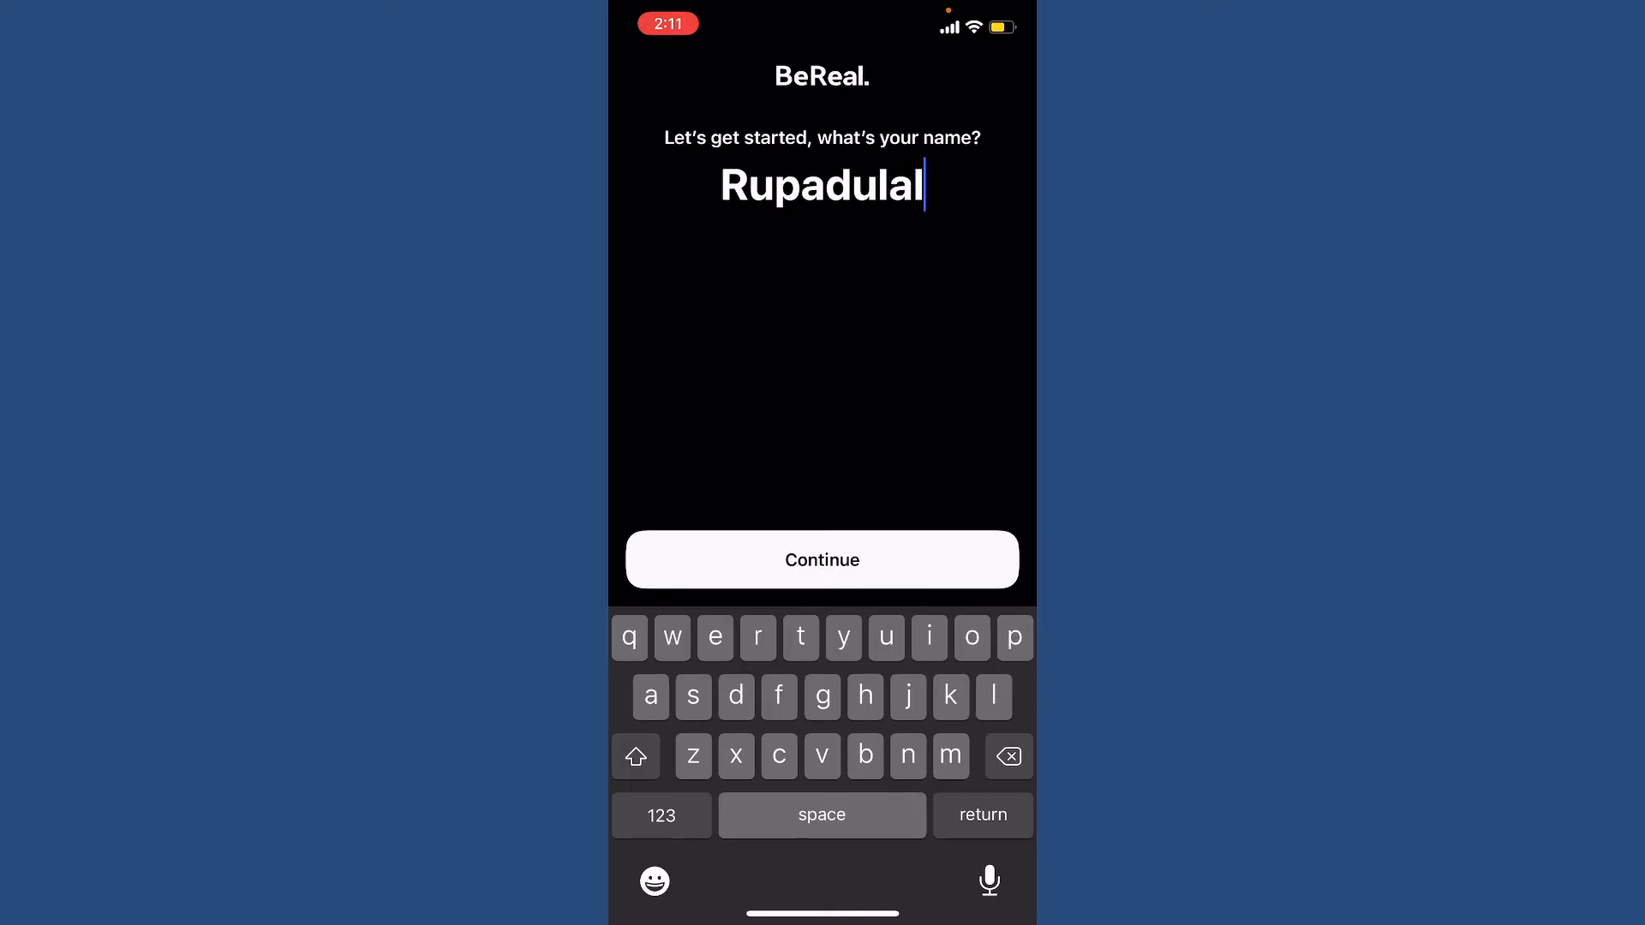
click(821, 558)
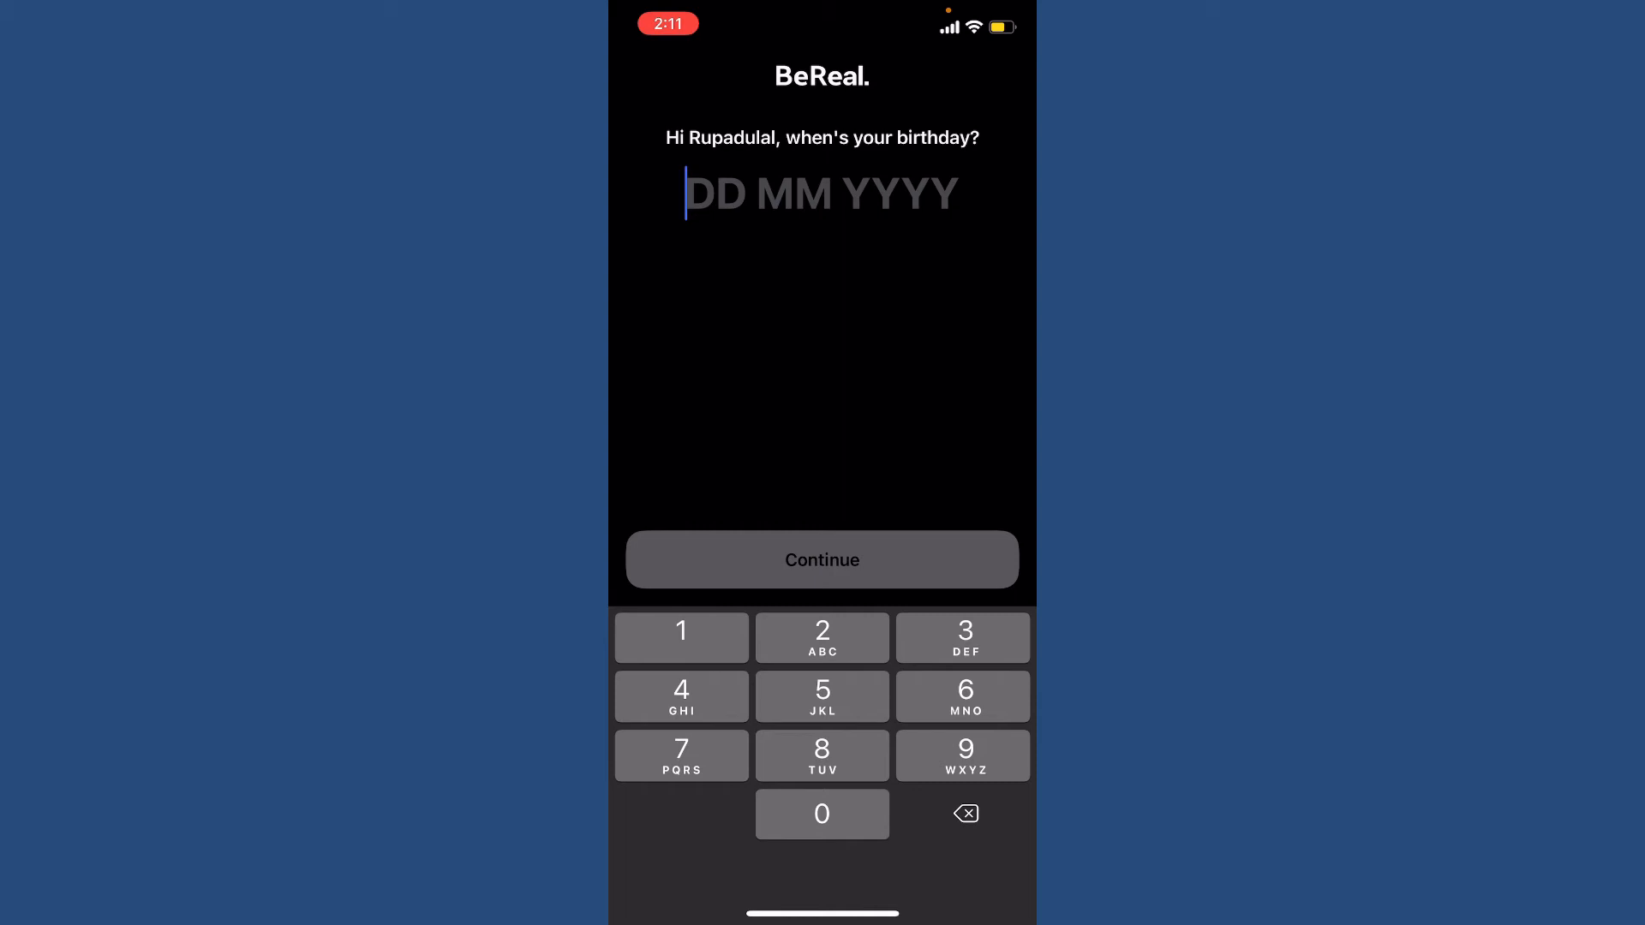
text(15041994)
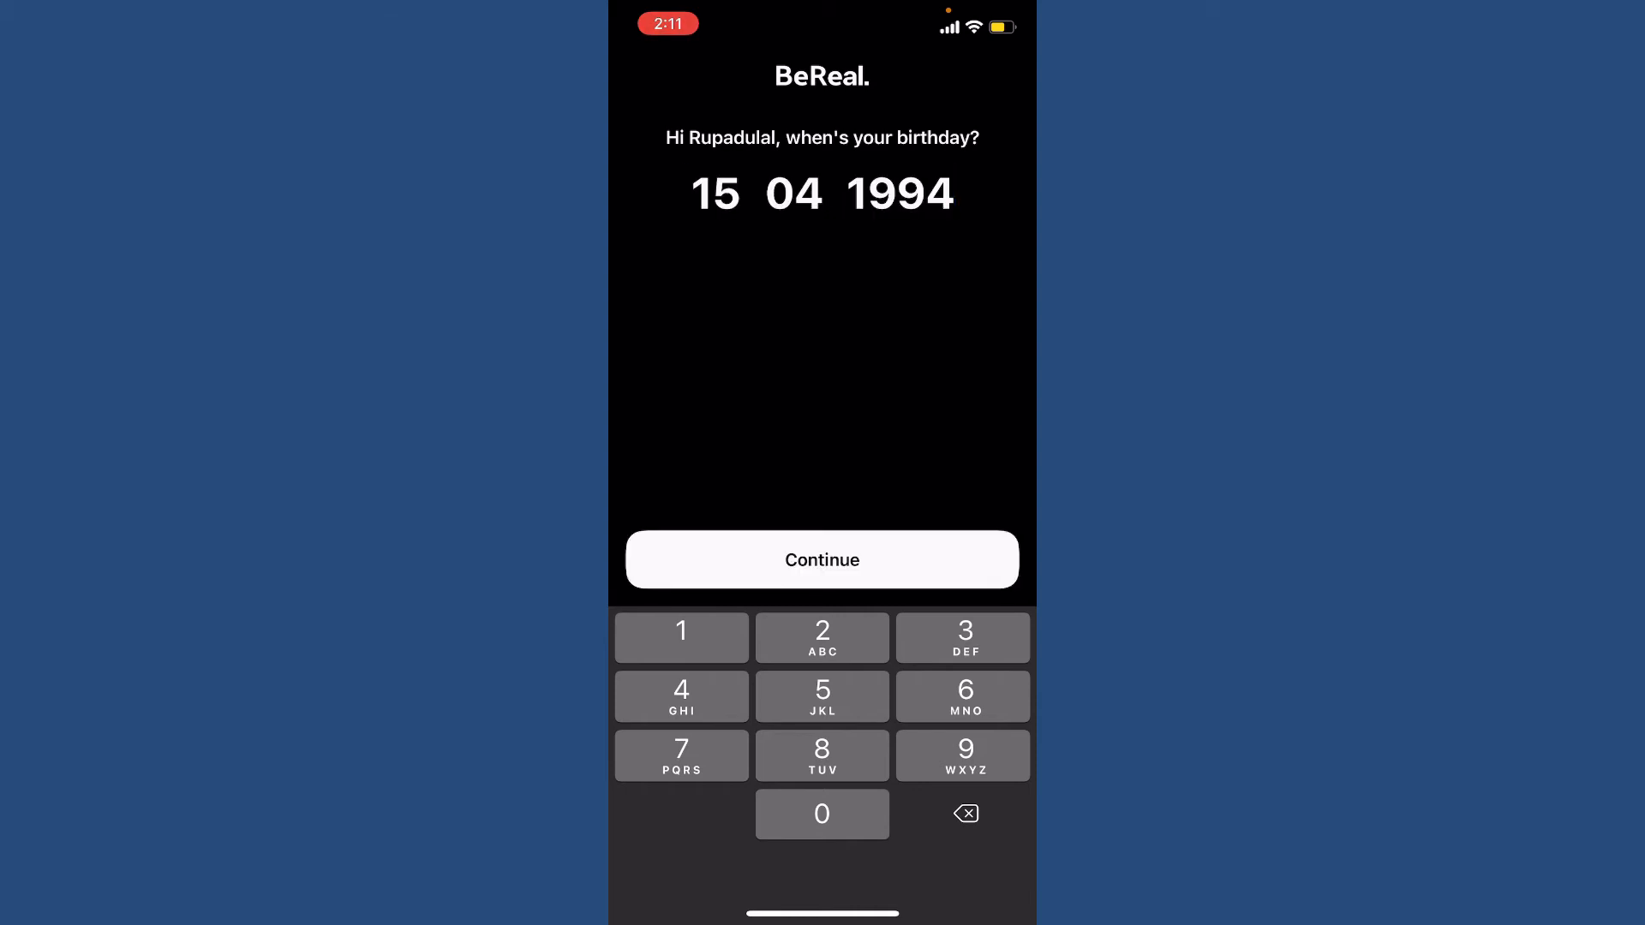
click(821, 559)
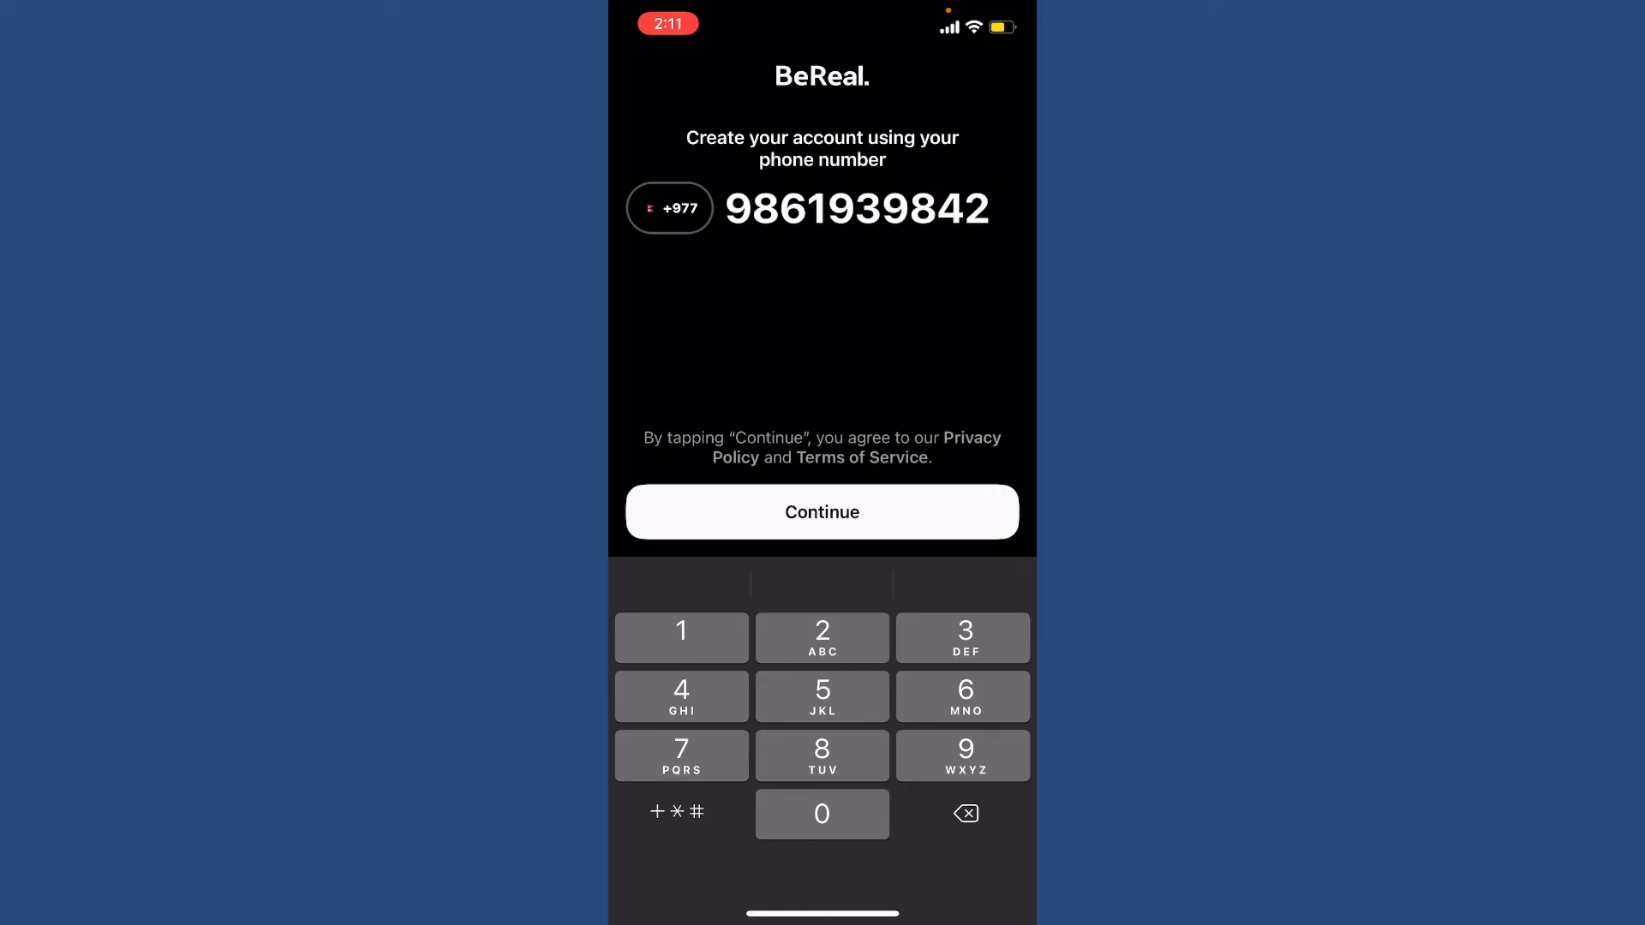
click(821, 512)
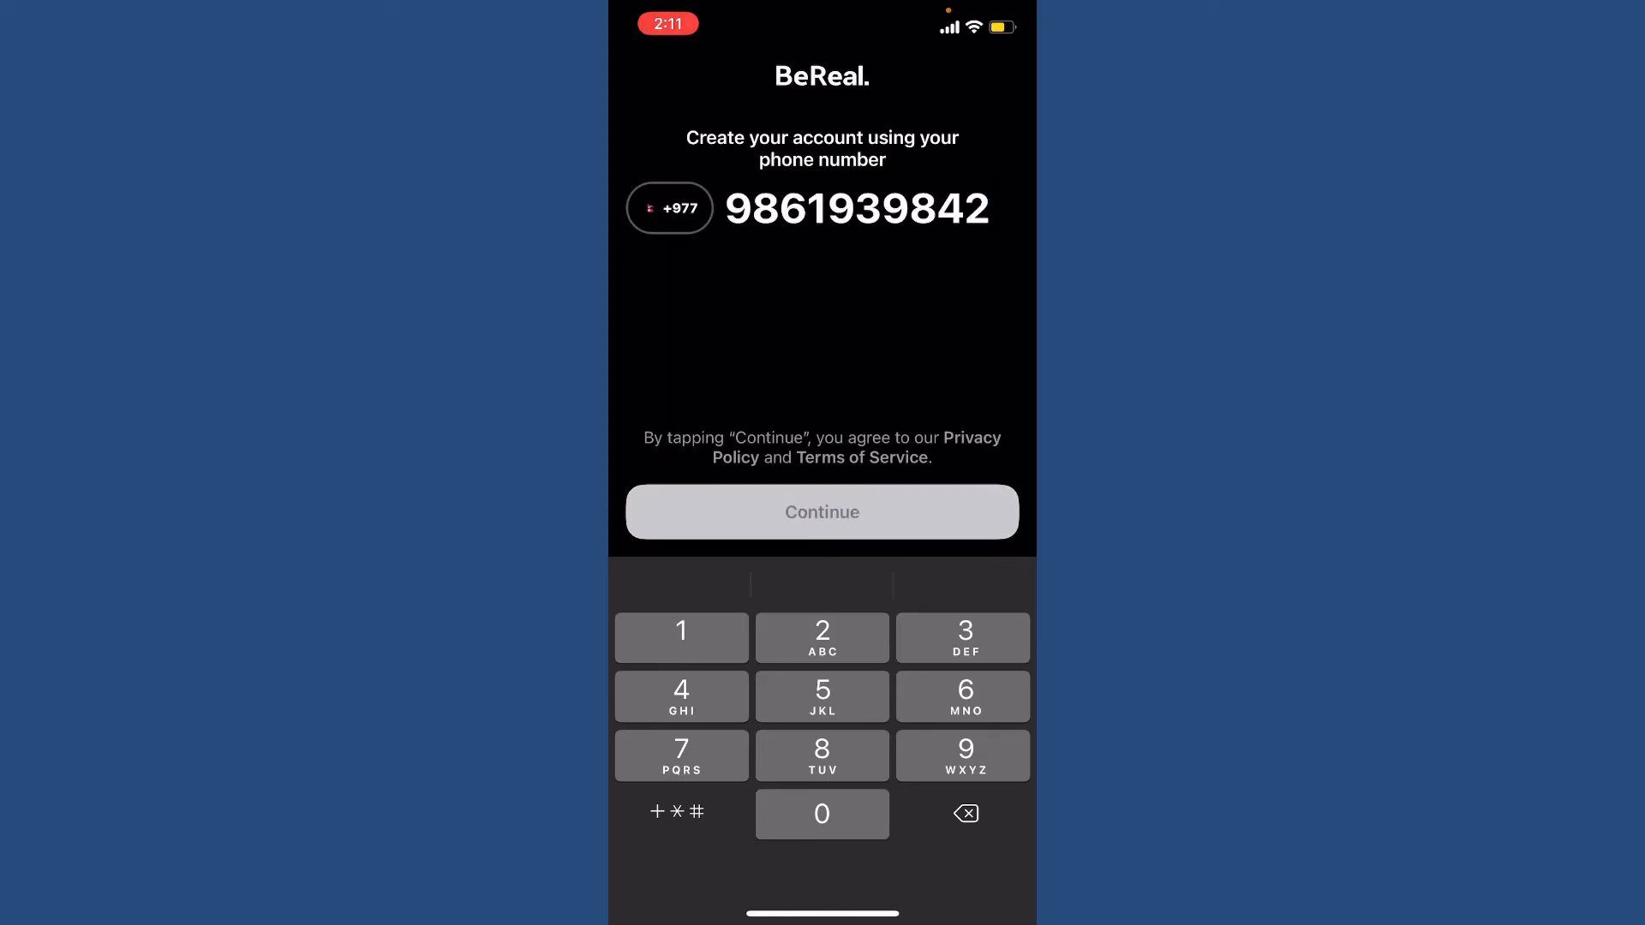
click(821, 513)
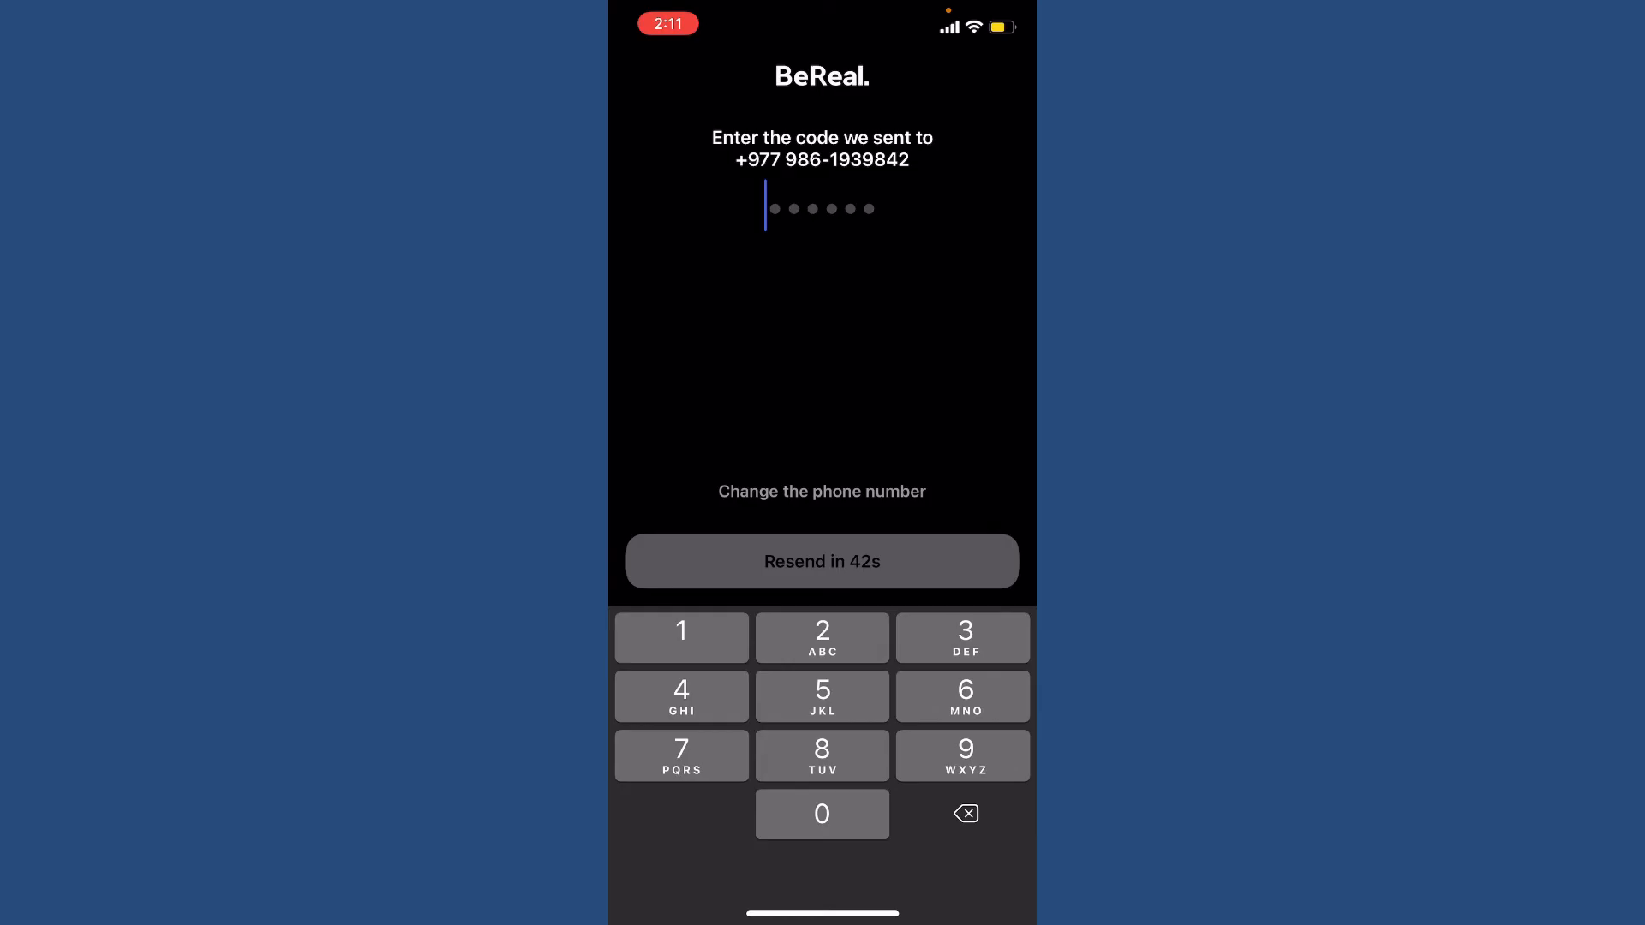